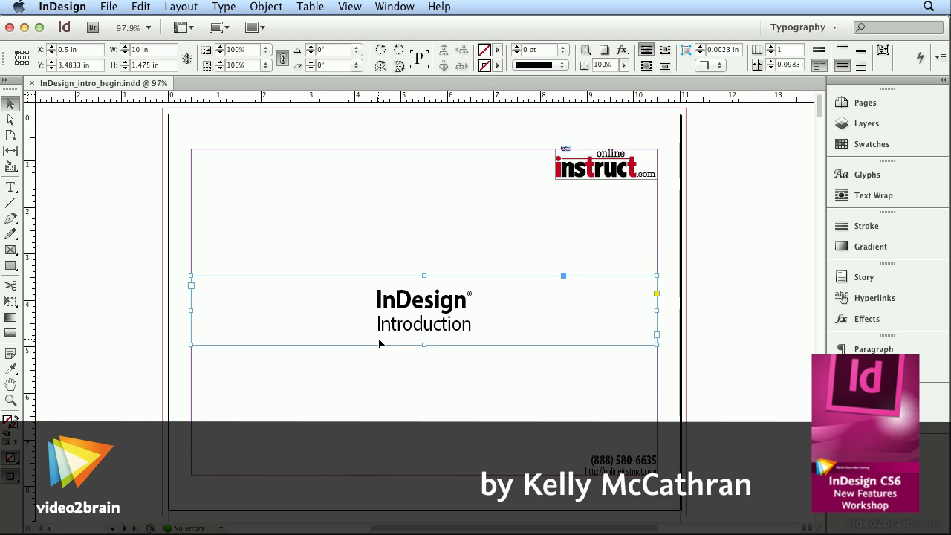
mouse_move(12, 167)
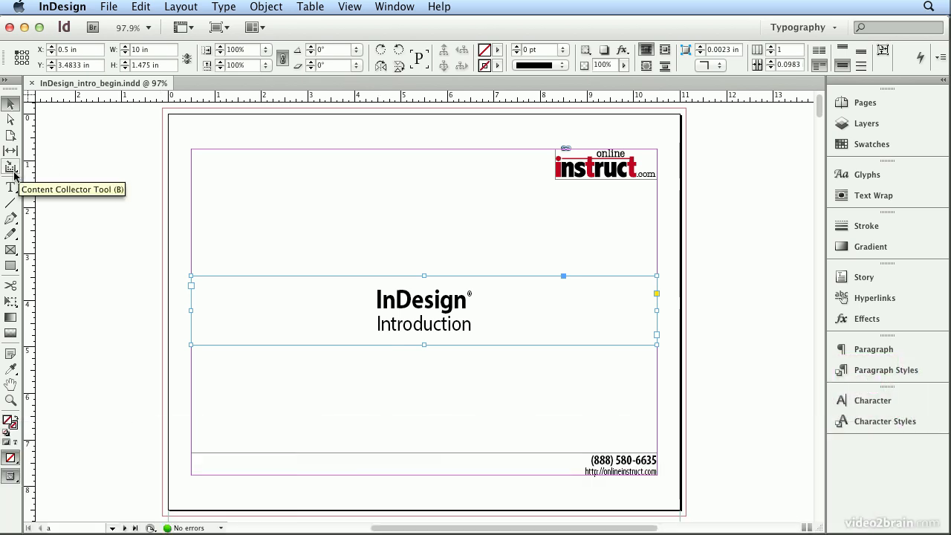
mouse_move(12, 166)
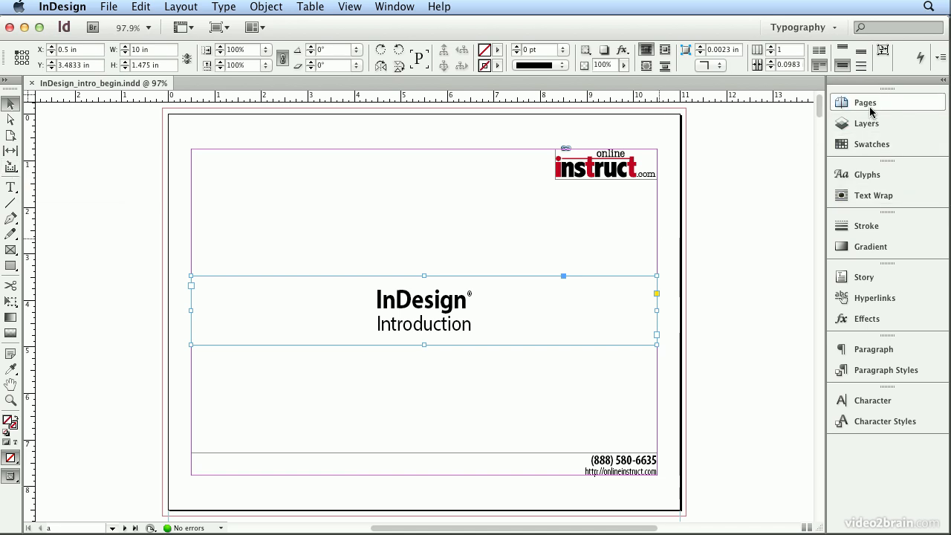
- Browse the page thumbnails in the Pages panel and return to the cover page
left_click(863, 102)
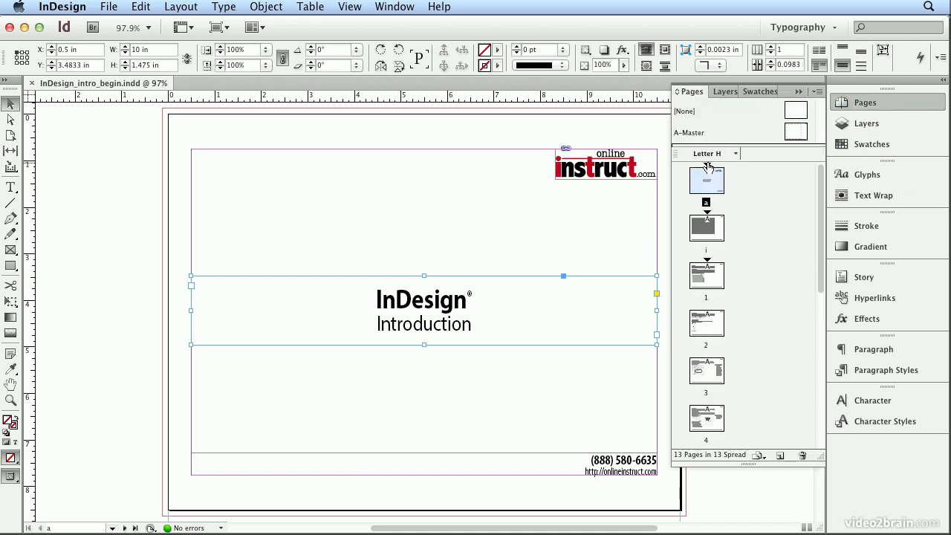
mouse_move(706, 178)
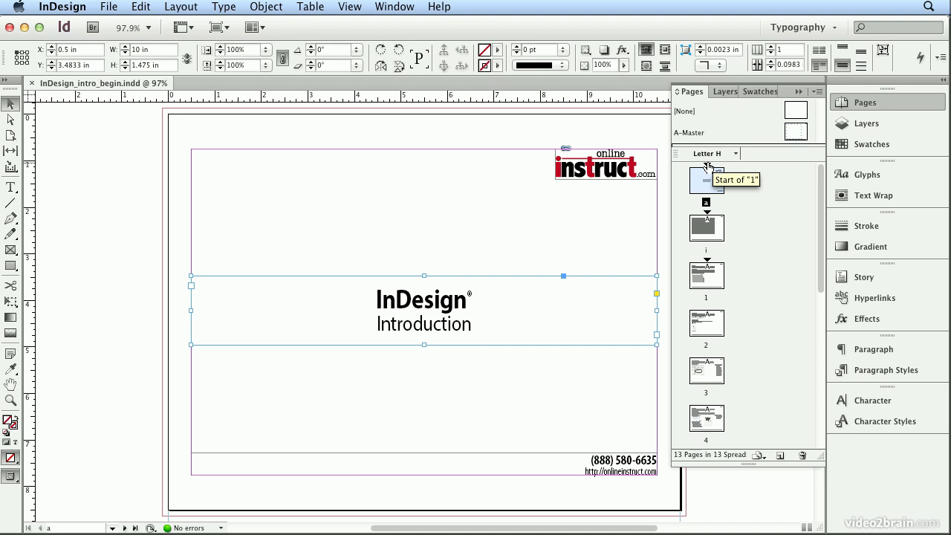
mouse_move(714, 231)
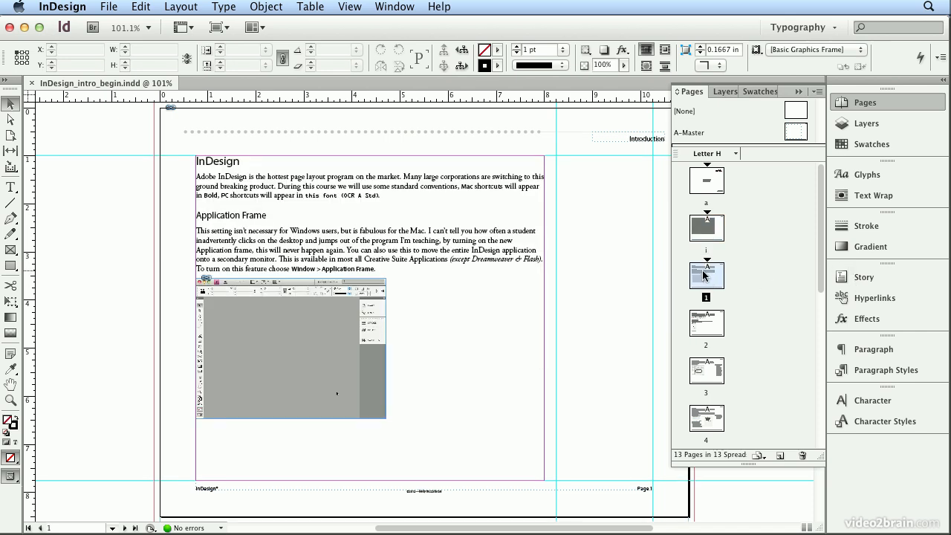
scroll("down", 3)
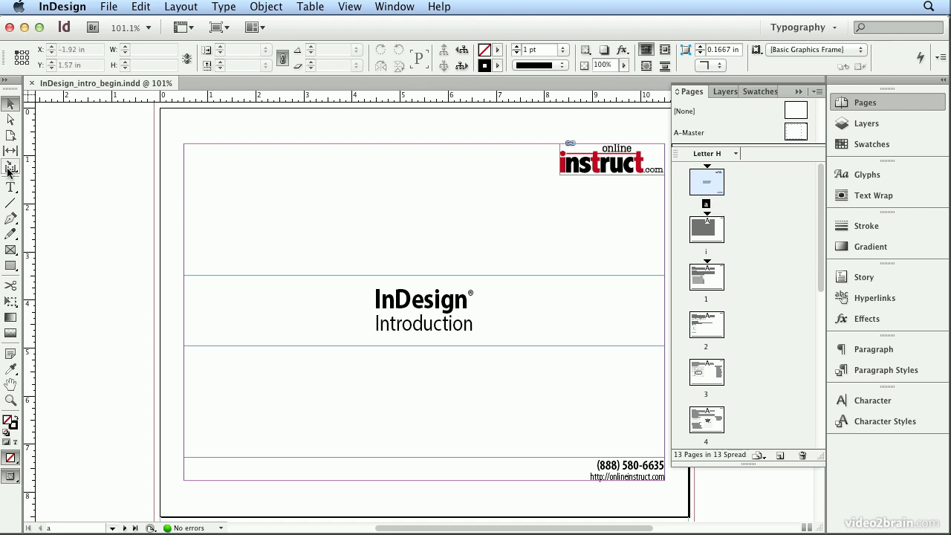
- Collect the instruct logo, title and contact details into the Content Conveyor
left_click(12, 168)
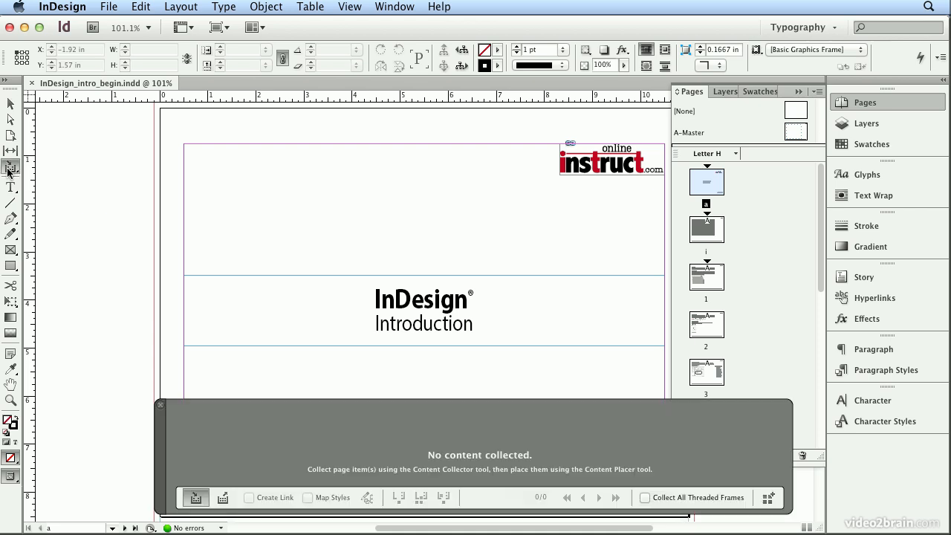
left_click(609, 160)
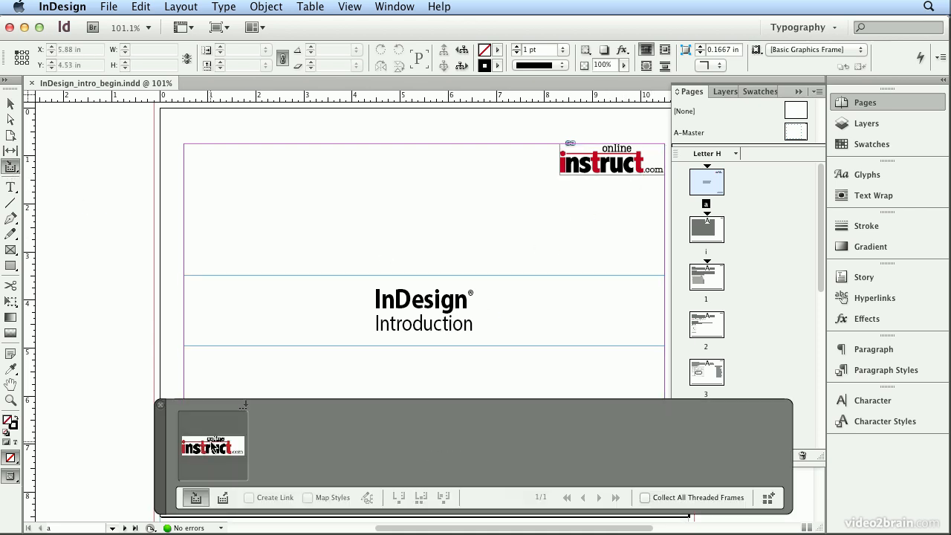
left_click(424, 311)
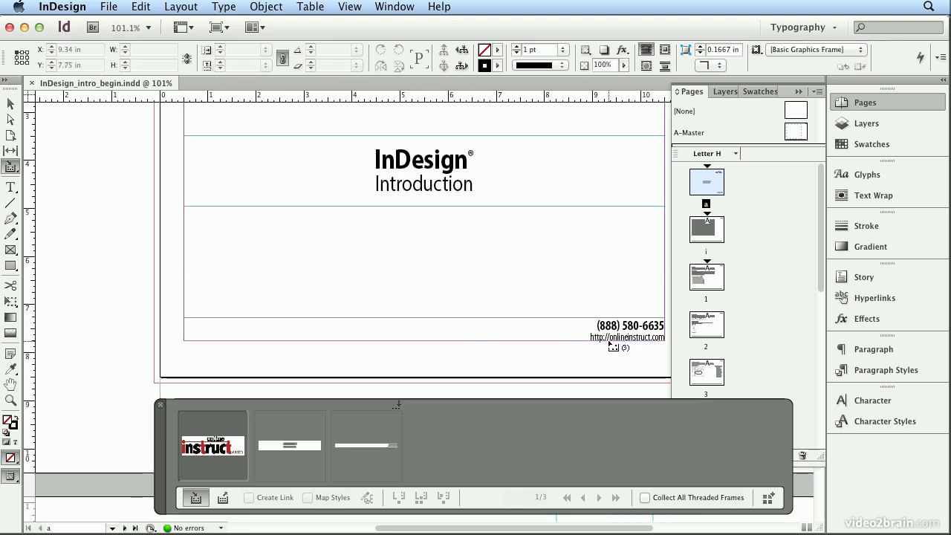
left_click(108, 6)
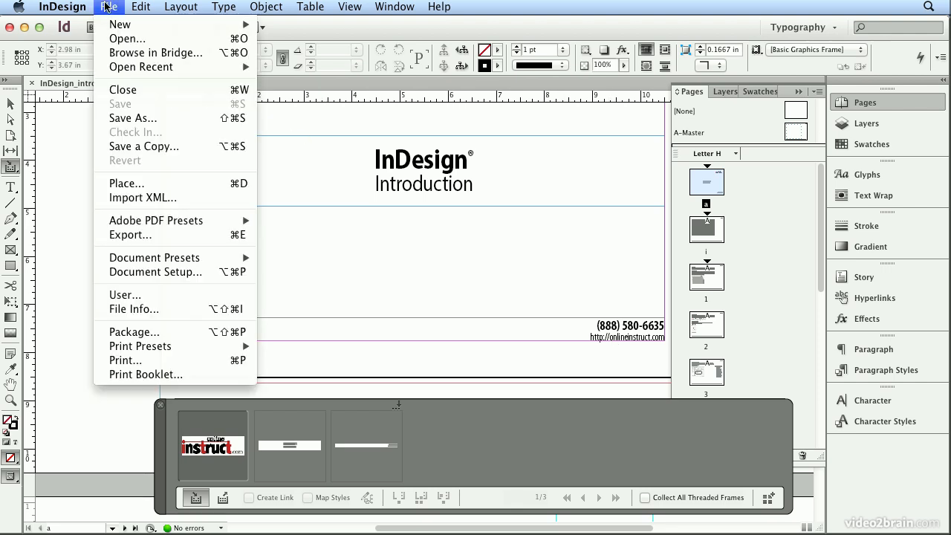
- Create a new Digital Publishing document: iPad size, landscape, single column
left_click(119, 24)
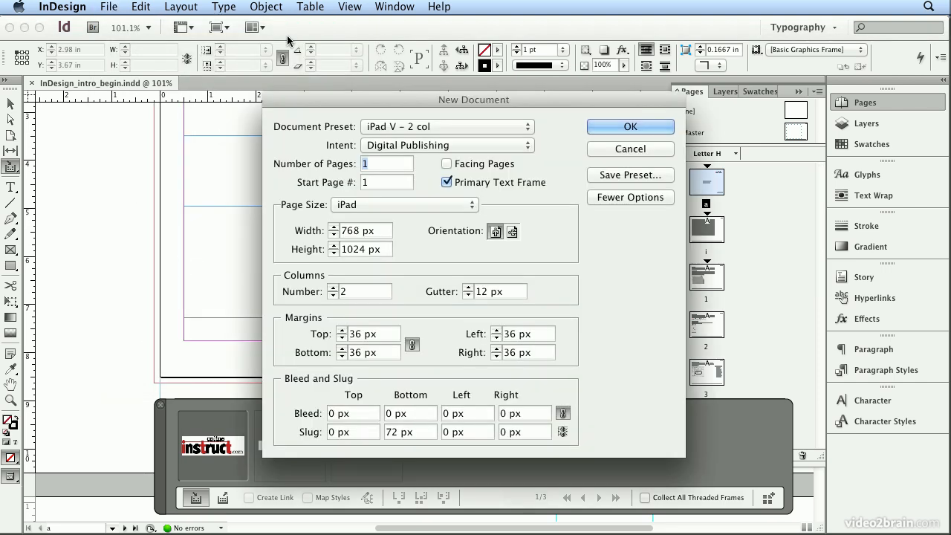
left_click(446, 146)
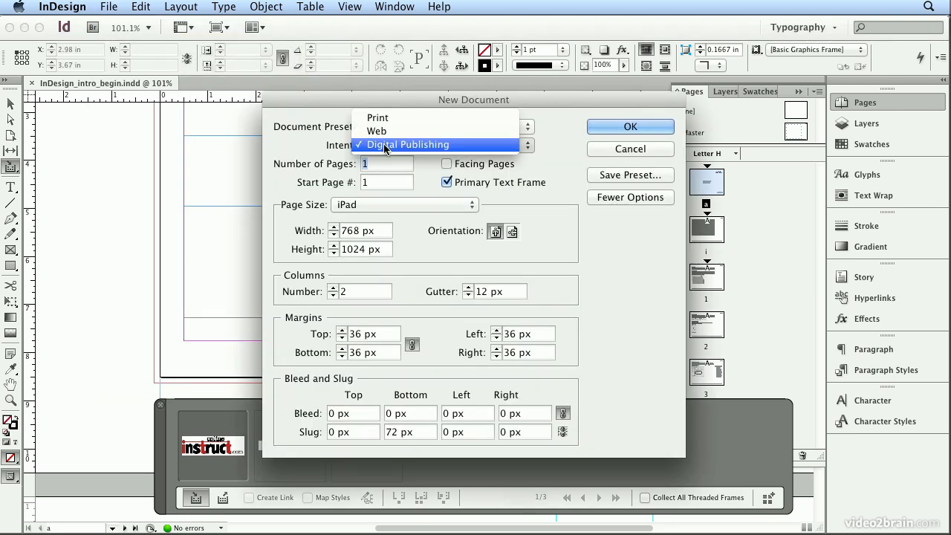
left_click(408, 144)
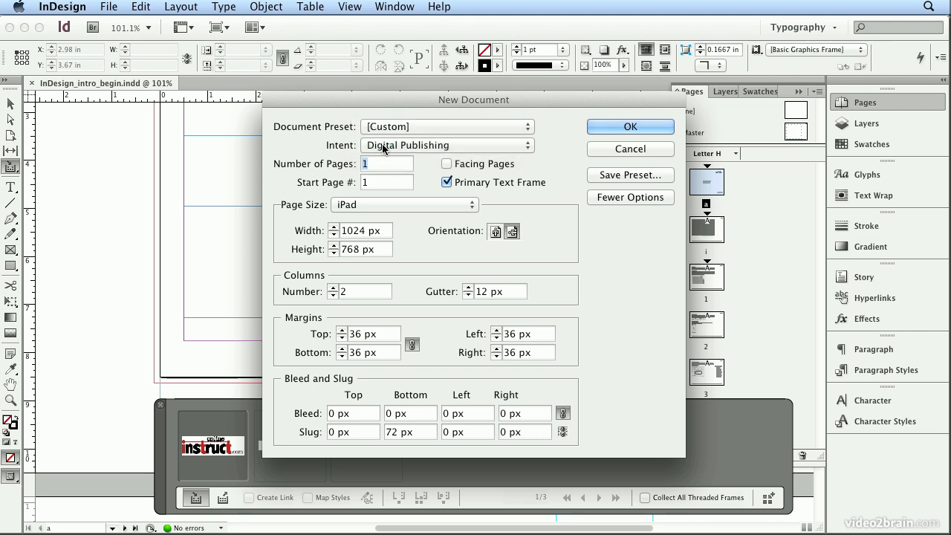
mouse_move(393, 205)
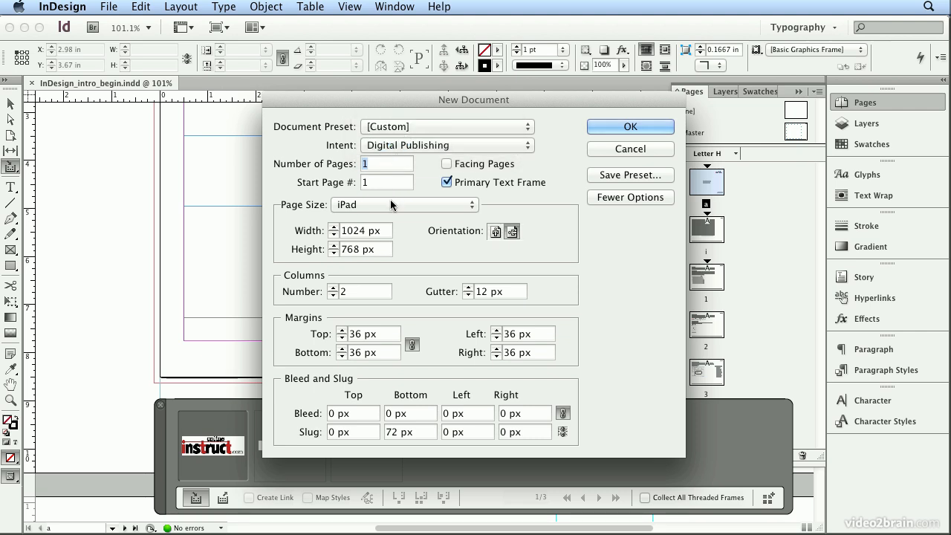
mouse_move(511, 232)
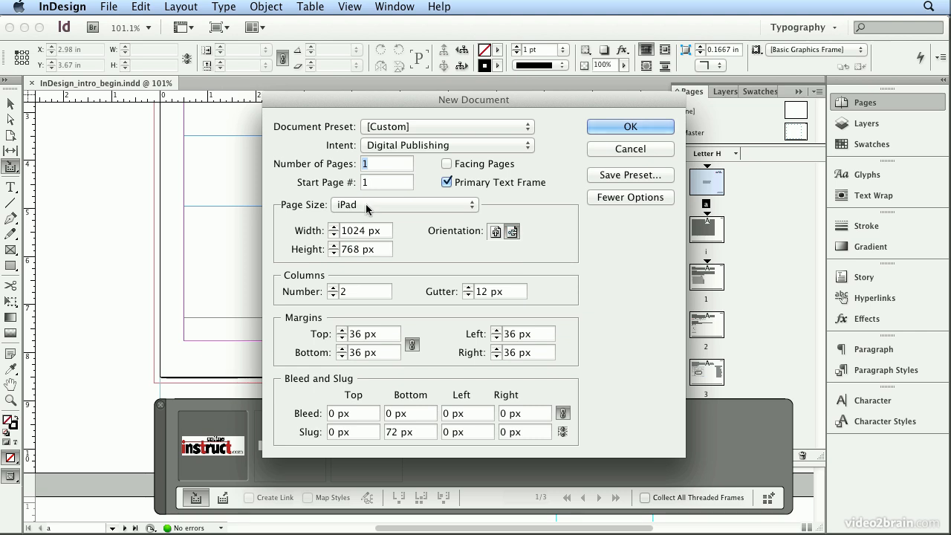
mouse_move(511, 232)
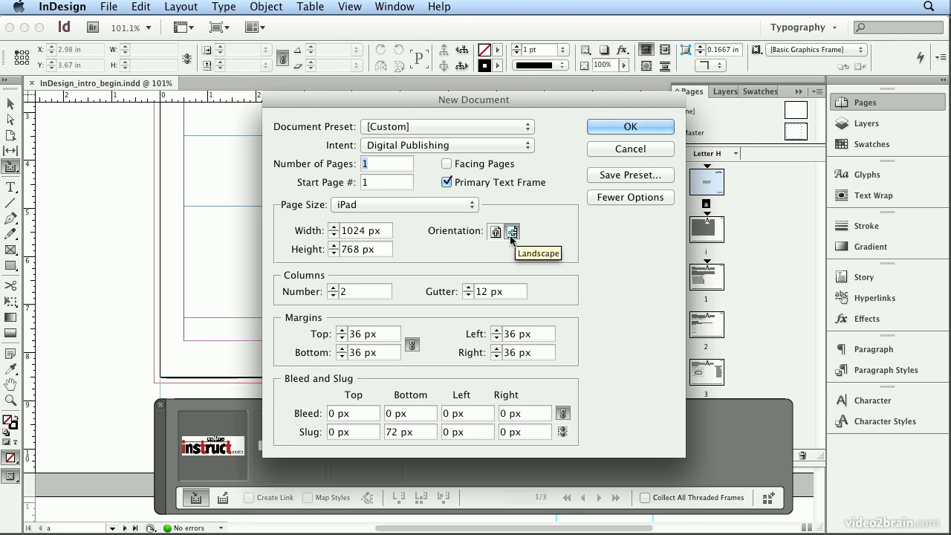
left_click(360, 289)
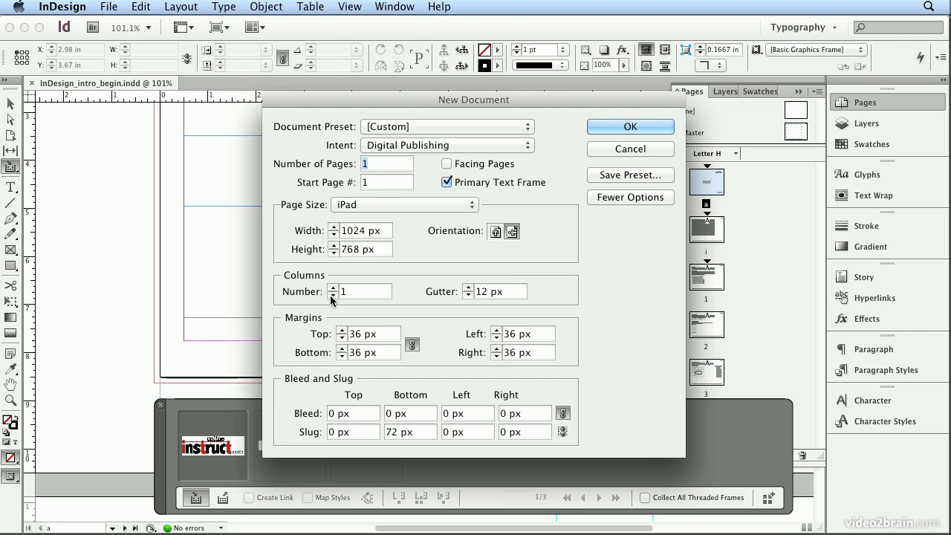
mouse_move(409, 444)
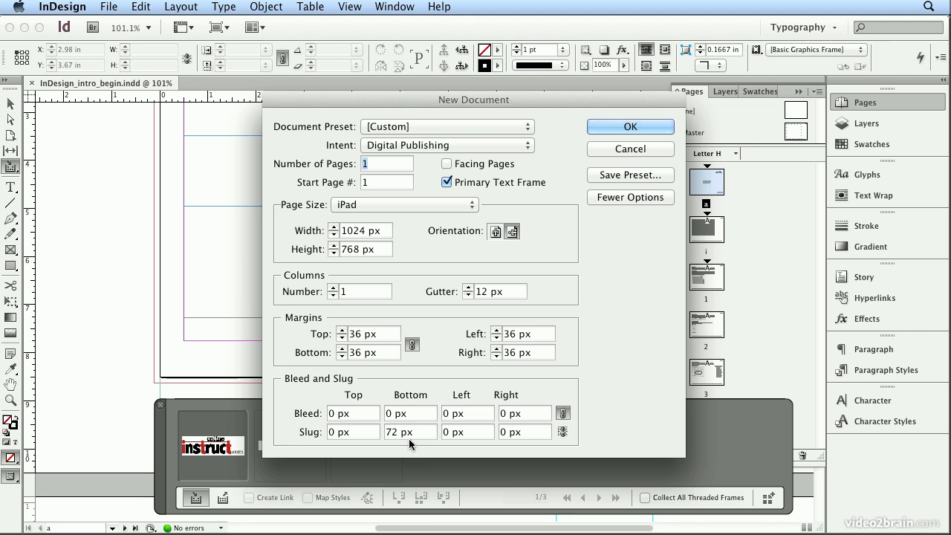
left_click(631, 126)
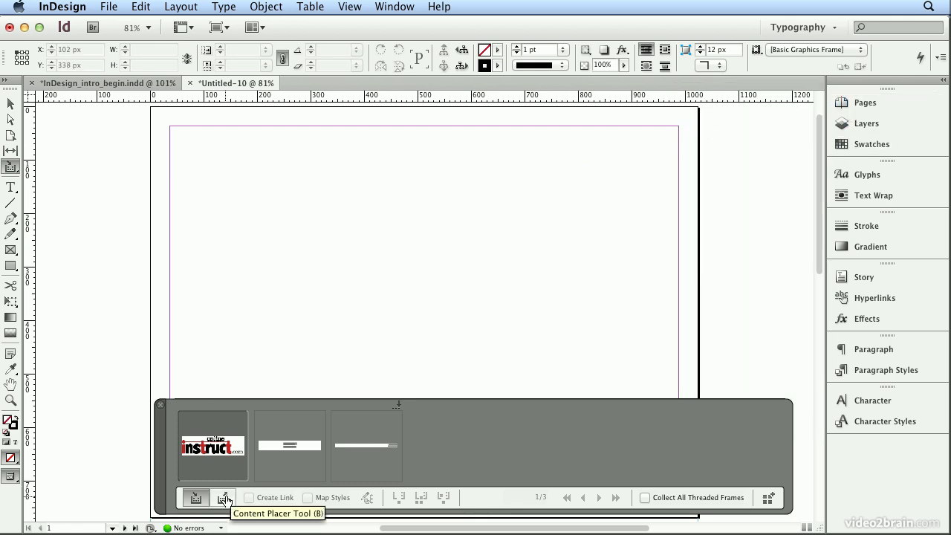
- Switch the Conveyor to Content Placer with Create Link enabled
left_click(225, 497)
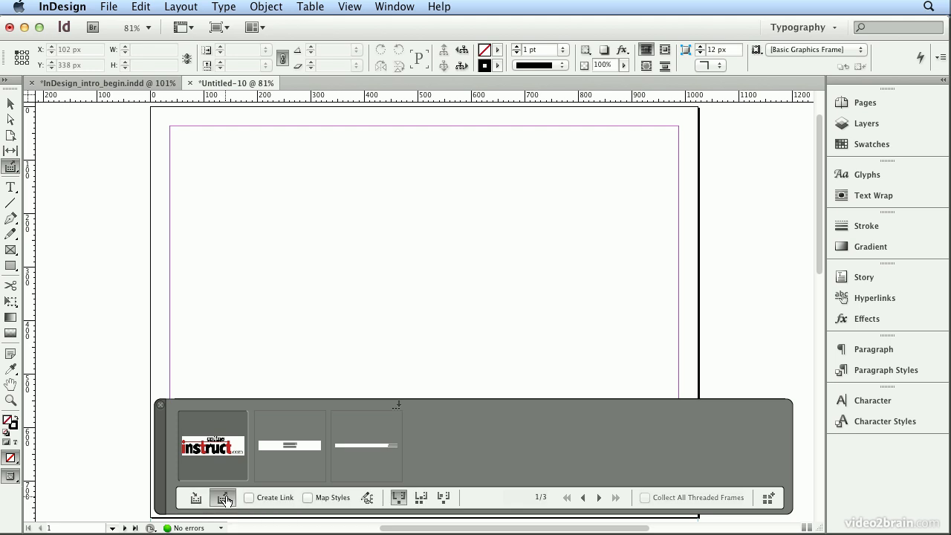
mouse_move(223, 498)
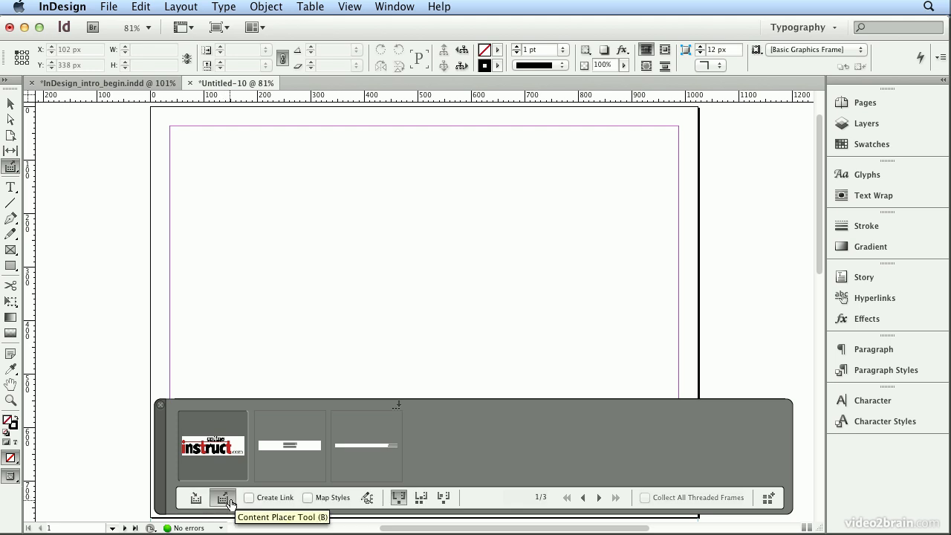
left_click(250, 496)
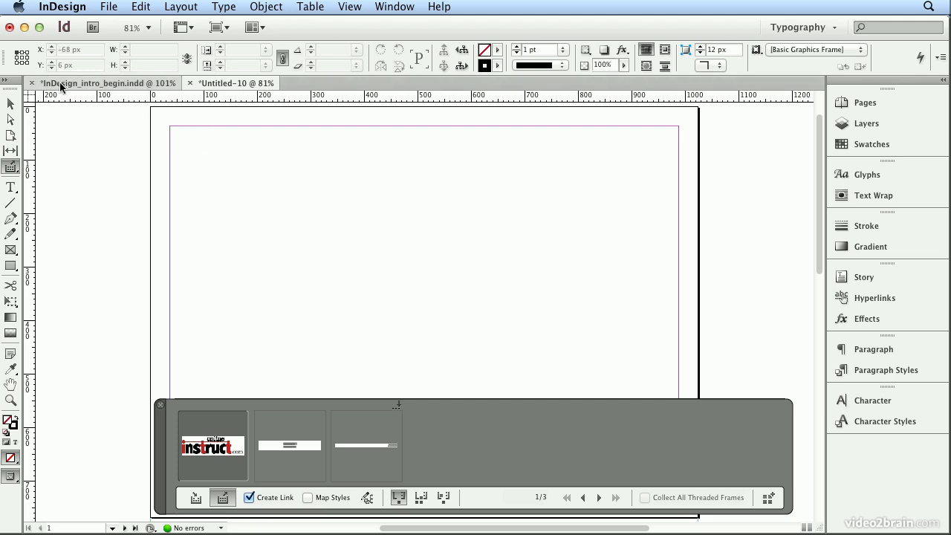
mouse_move(67, 92)
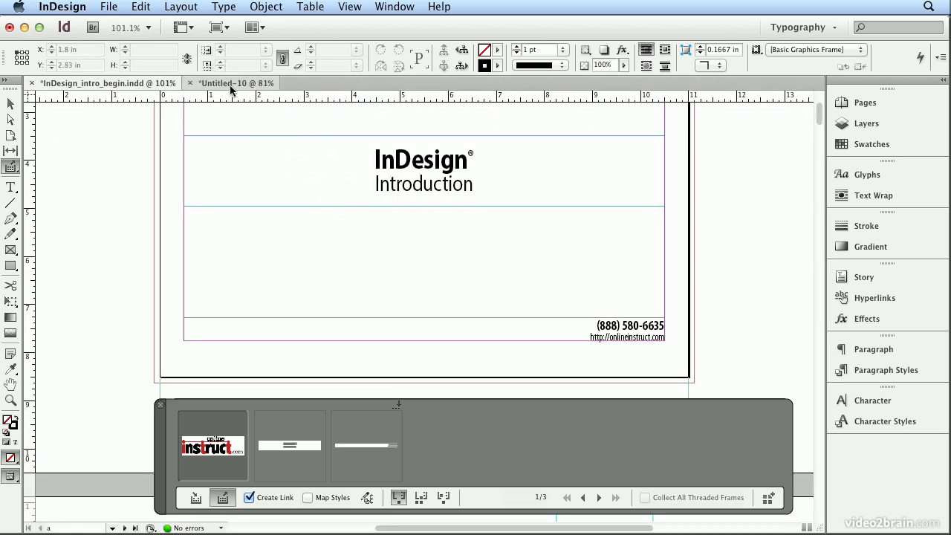
- Place the Conveyor items onto the new untitled iPad document's page
left_click(232, 83)
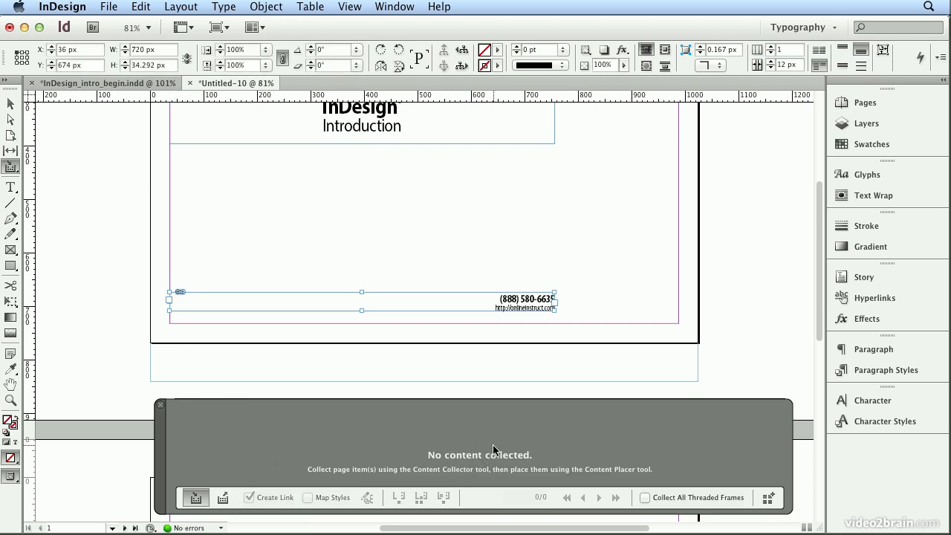
- Save the document as InDesign_intro_iPad_H_end.indd in the Chapter_01 folder
left_click(109, 6)
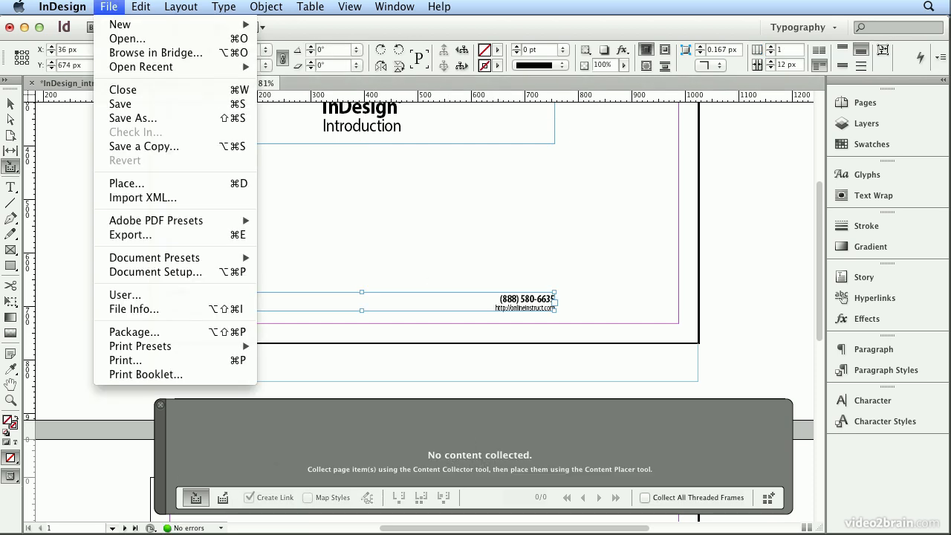
left_click(132, 117)
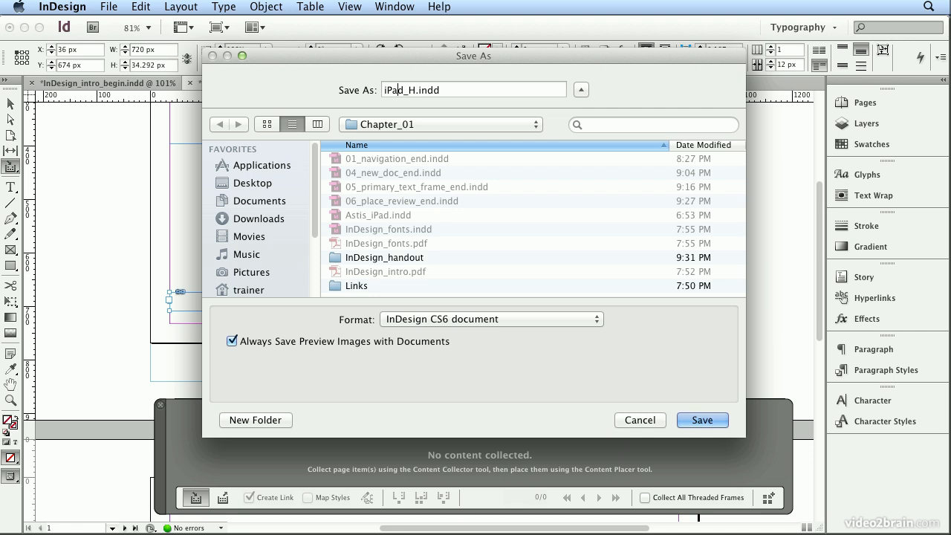
type("InDesign_intro_")
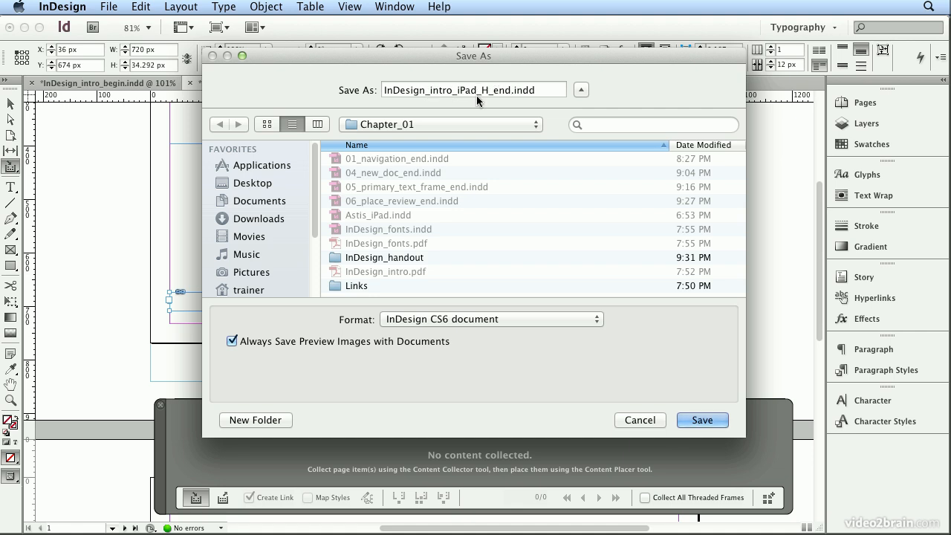
left_click(498, 91)
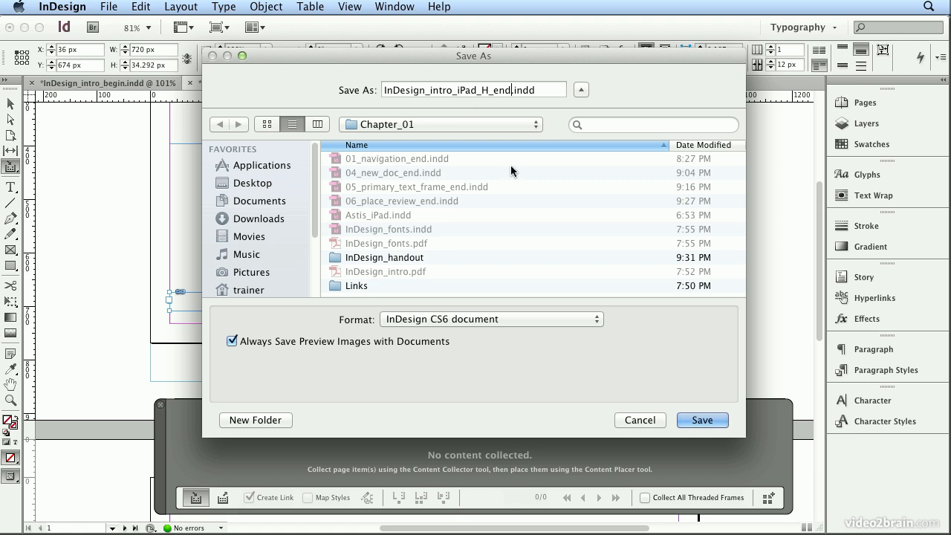
mouse_move(603, 199)
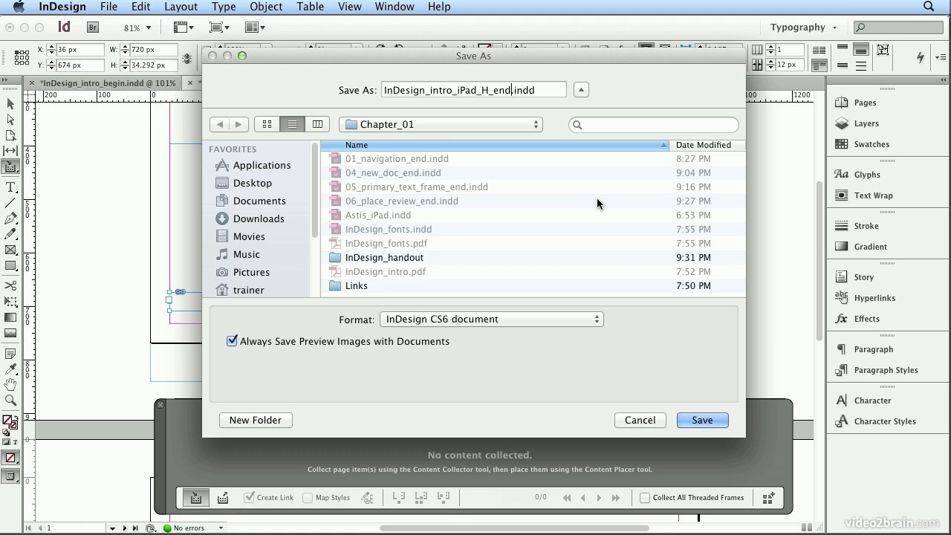
mouse_move(681, 375)
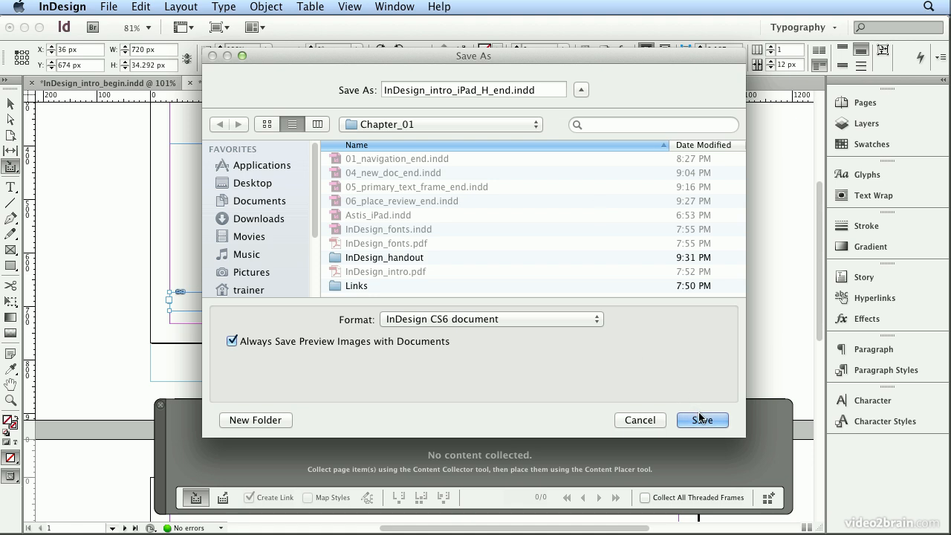
left_click(701, 419)
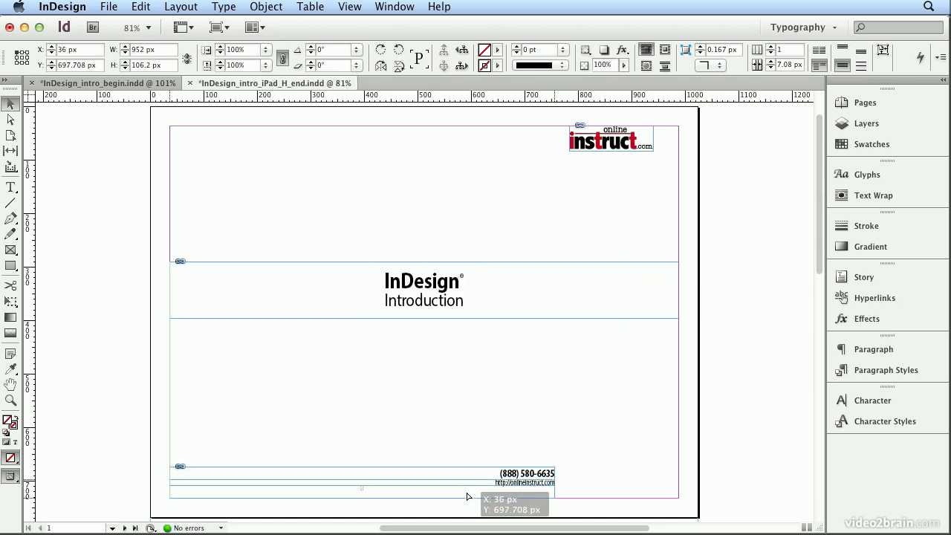
- Drag the contact info block to the bottom right margin of the iPad page
left_click_drag(468, 496, 651, 496)
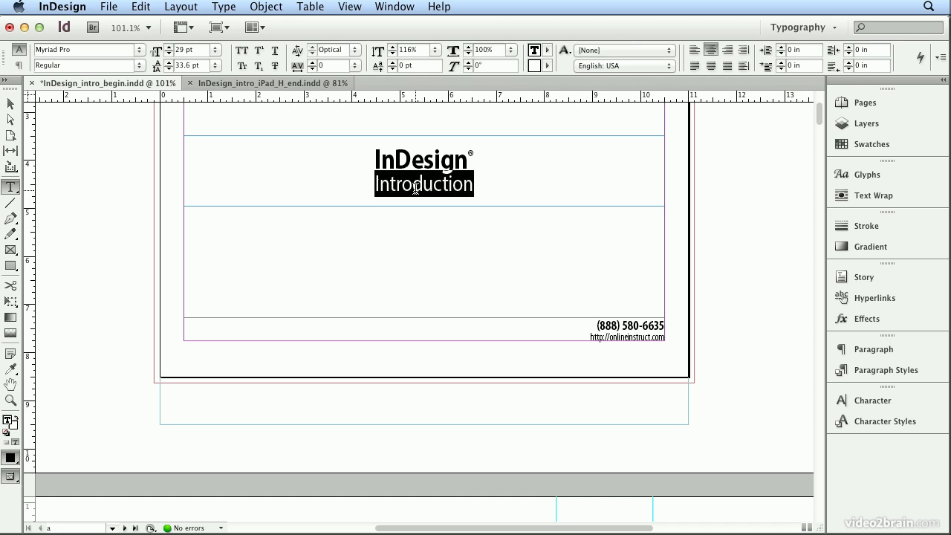
- Replace 'Introduction' with 'Fundamentals' in the print source title, then view the iPad document
type("Fundamentals")
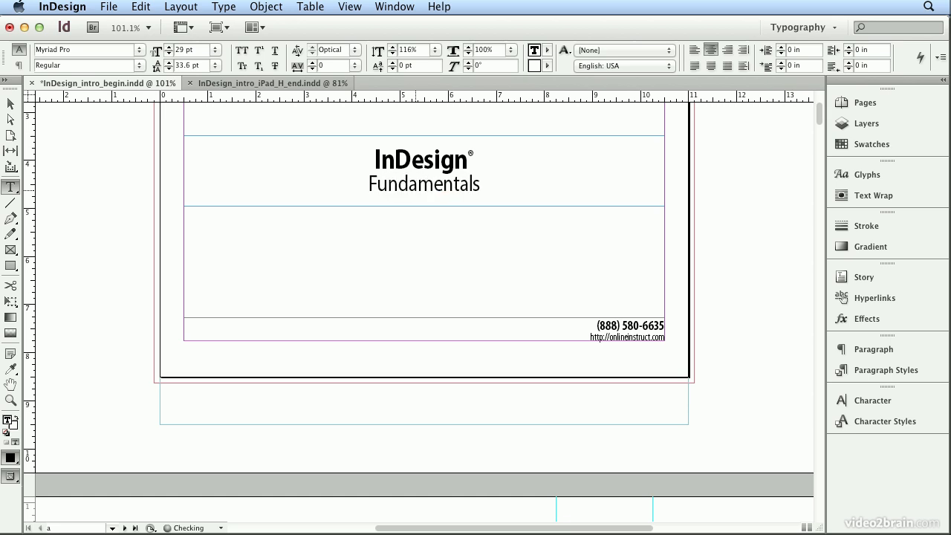
left_click(140, 6)
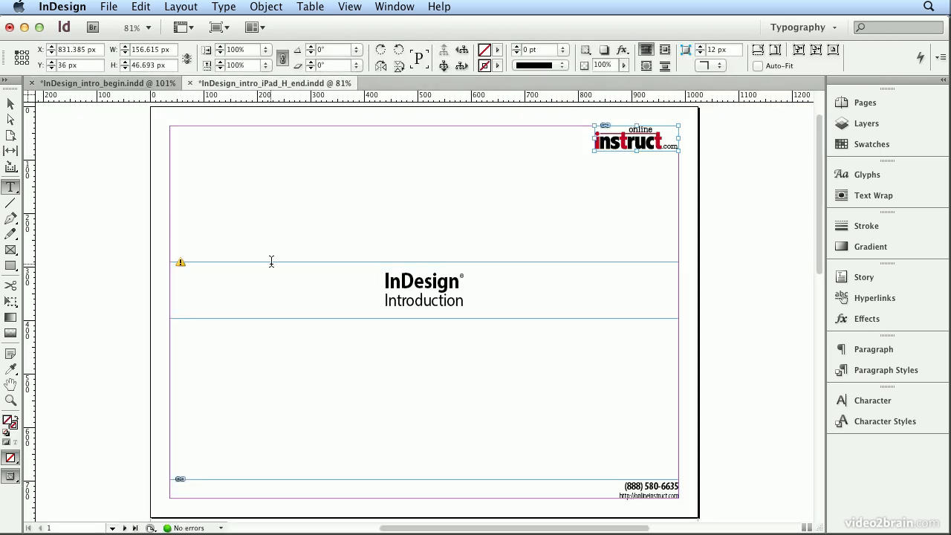
- Switch to the Selection tool to inspect the modified-link title frame
left_click(10, 104)
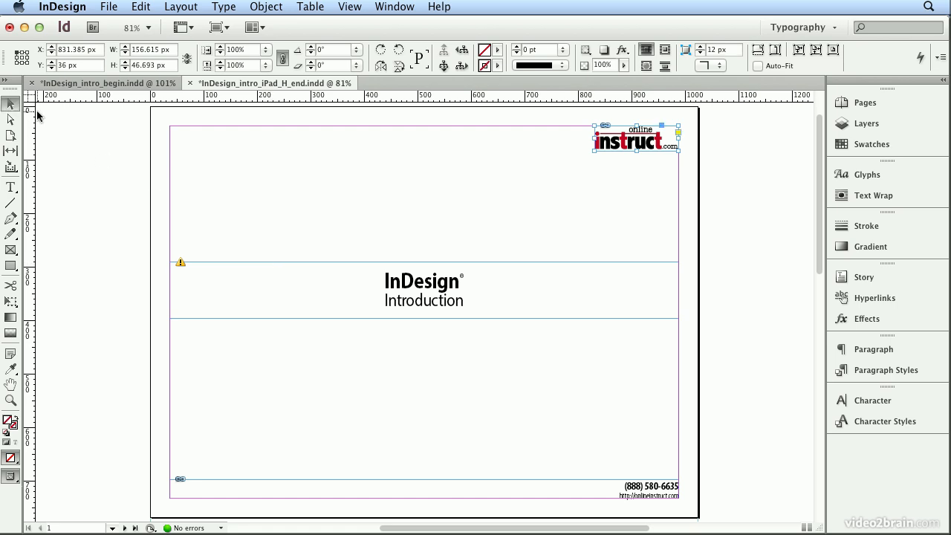
mouse_move(199, 264)
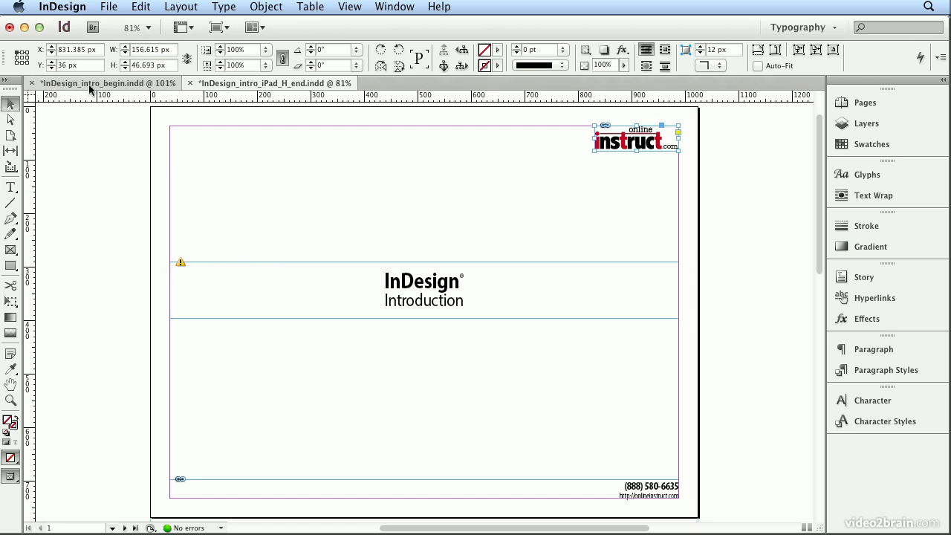
mouse_move(85, 116)
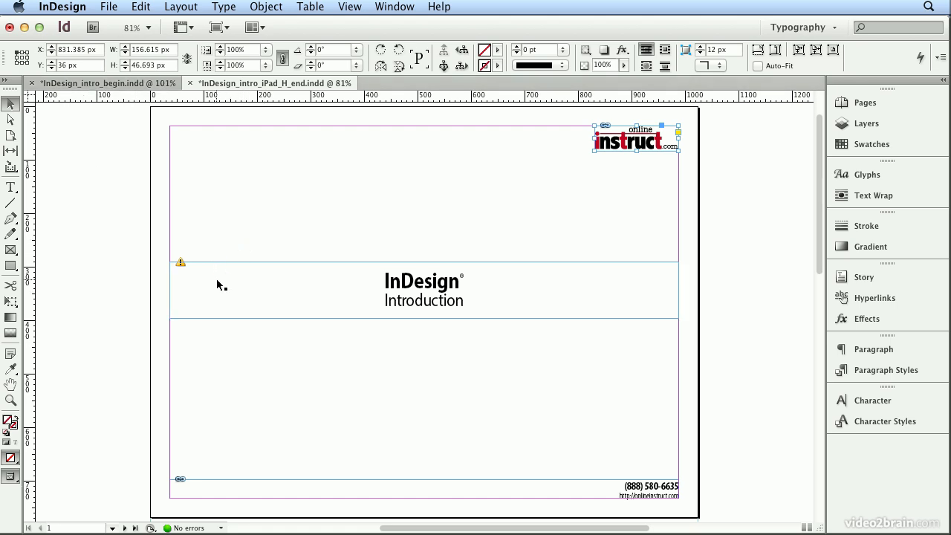
mouse_move(181, 267)
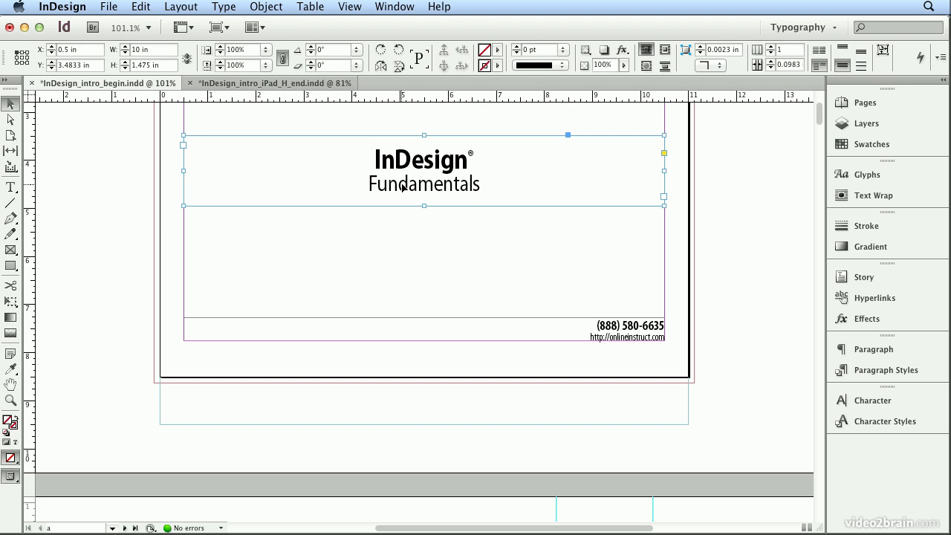
- Confirm the iPad document's linked title now reads 'InDesign Fundamentals'
double_click(424, 185)
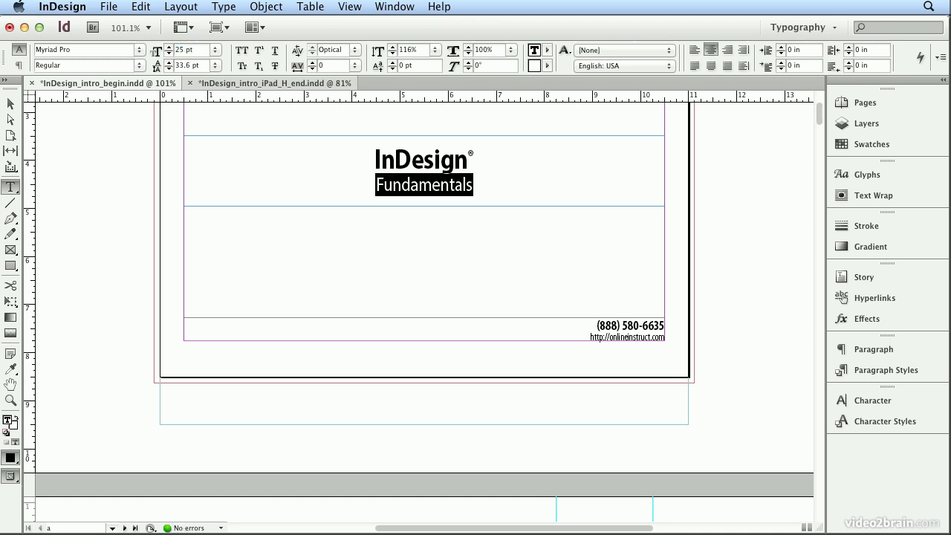
left_click(268, 83)
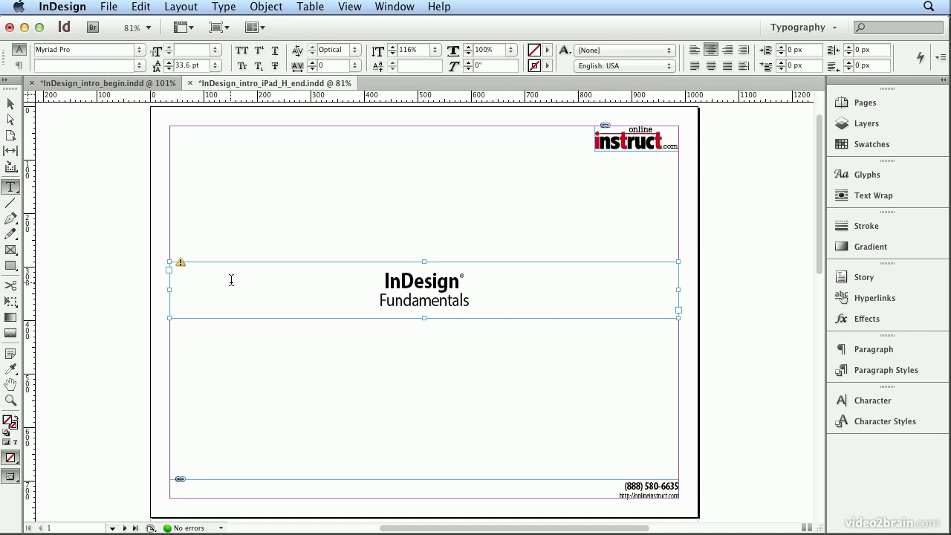
mouse_move(62, 164)
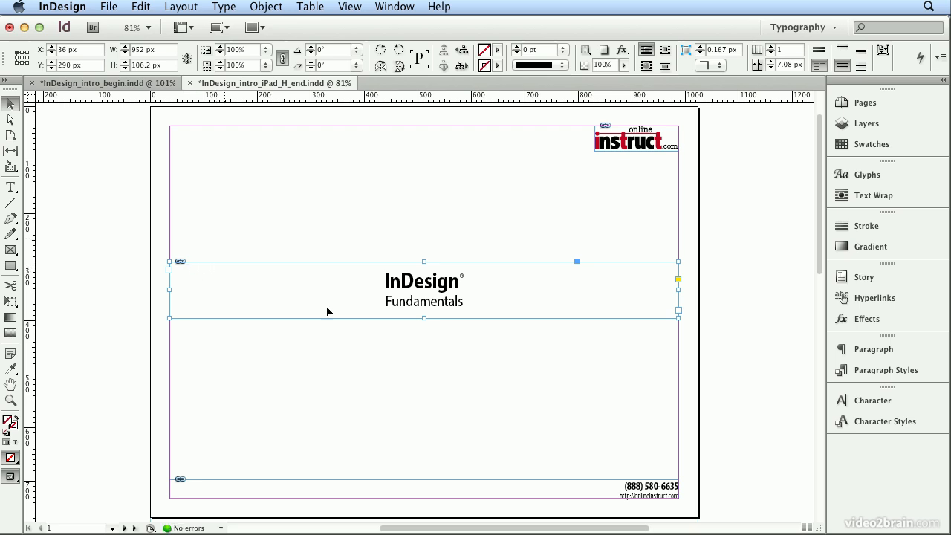
left_click(12, 188)
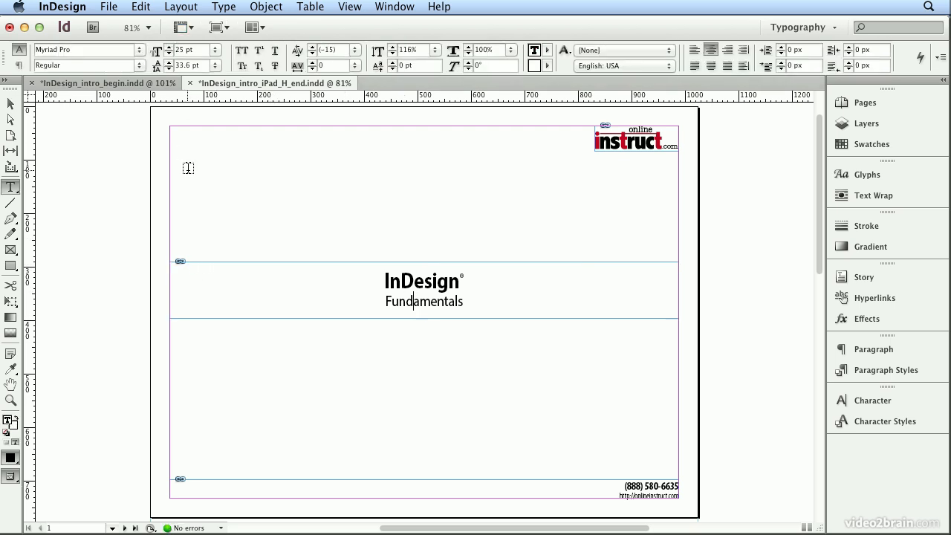
- Show the Links panel from the Window menu and widen it to reveal full item names
left_click(395, 6)
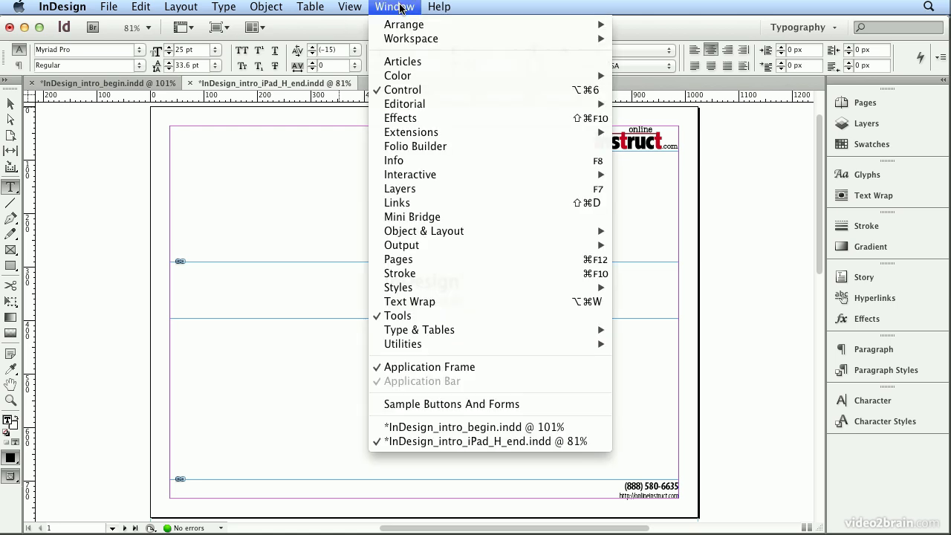
left_click(396, 202)
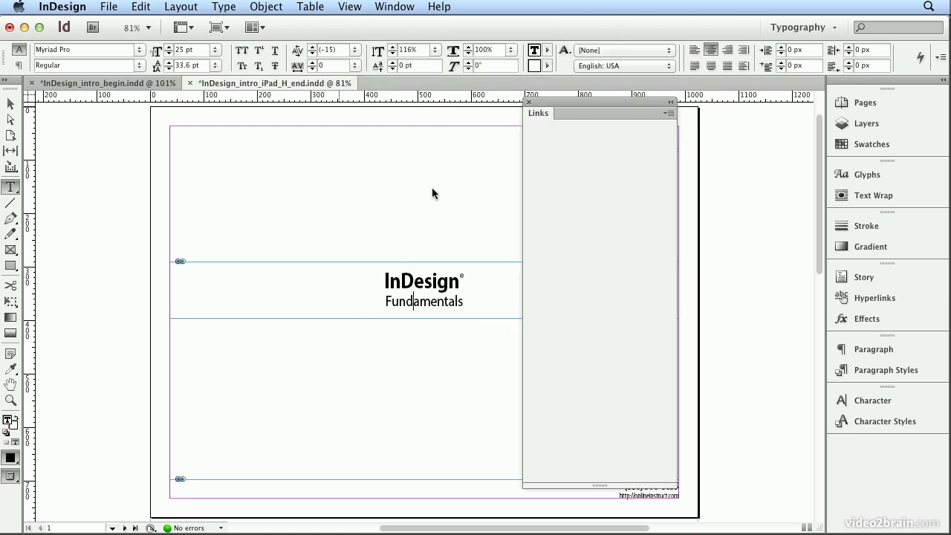
left_click(577, 187)
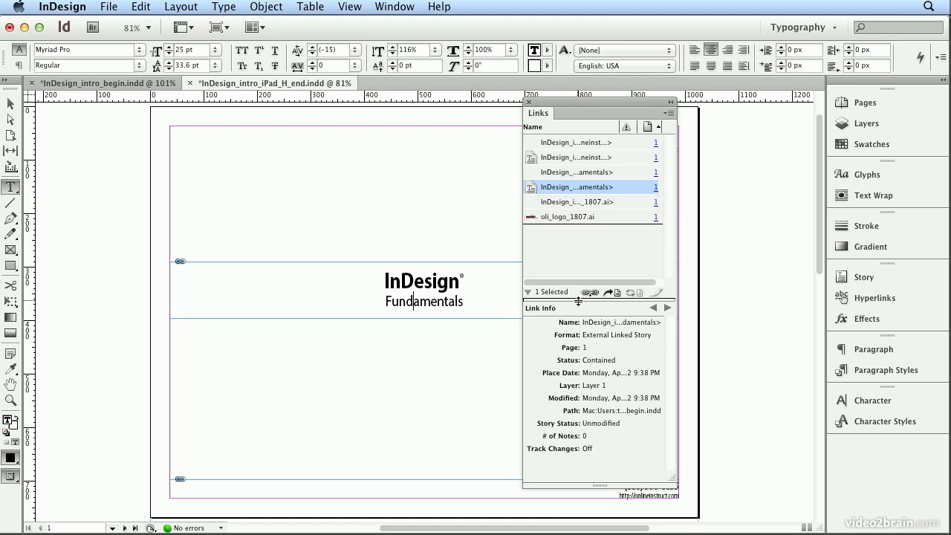
mouse_move(678, 247)
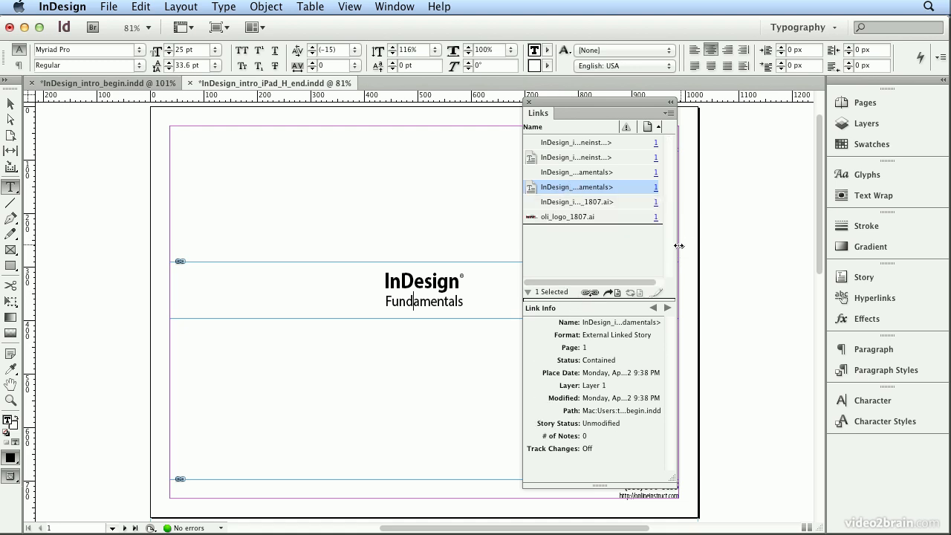
left_click_drag(676, 245, 780, 245)
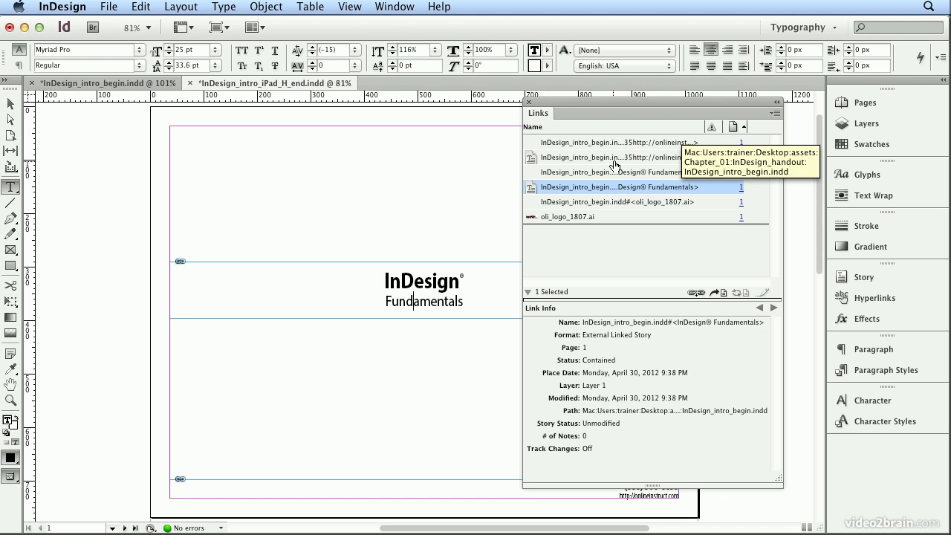
- Inspect the logo's link details, then select the linked Fundamentals title entries
left_click(616, 157)
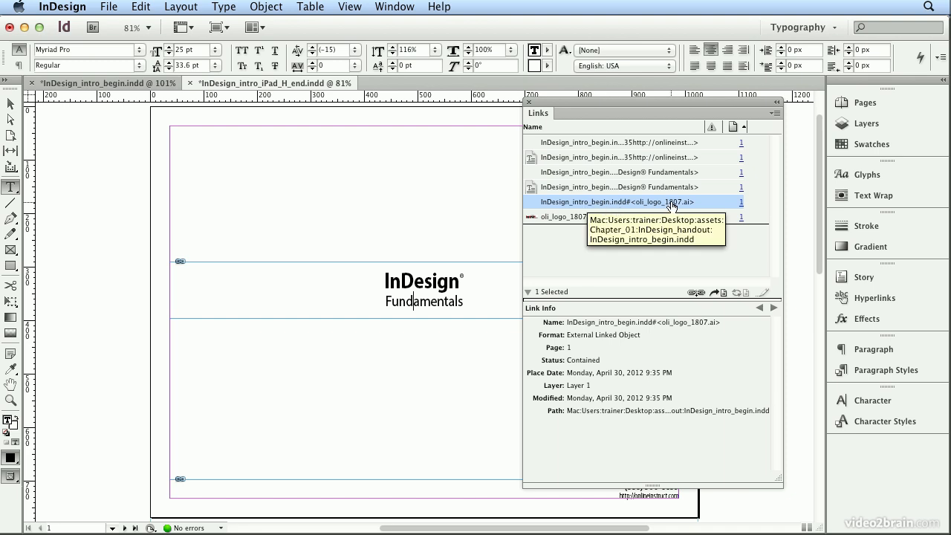
left_click(618, 187)
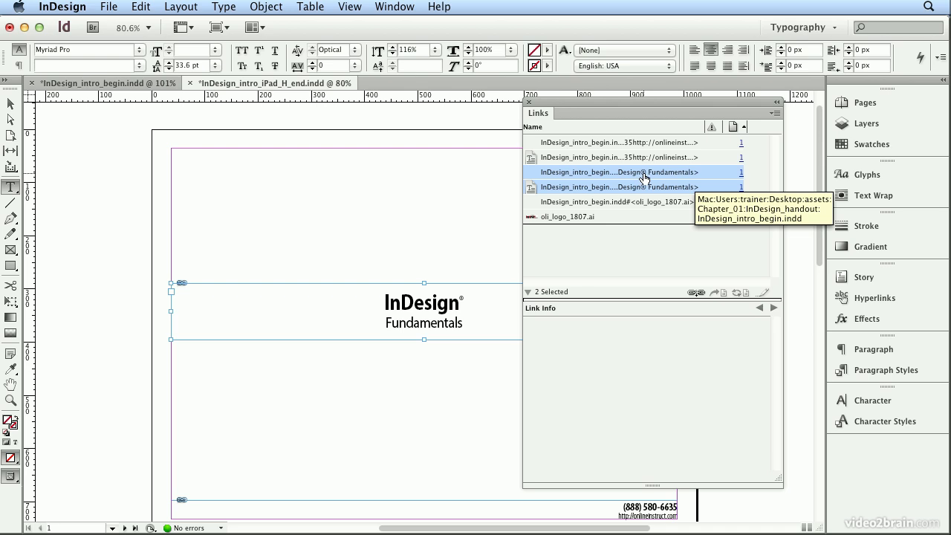
mouse_move(634, 192)
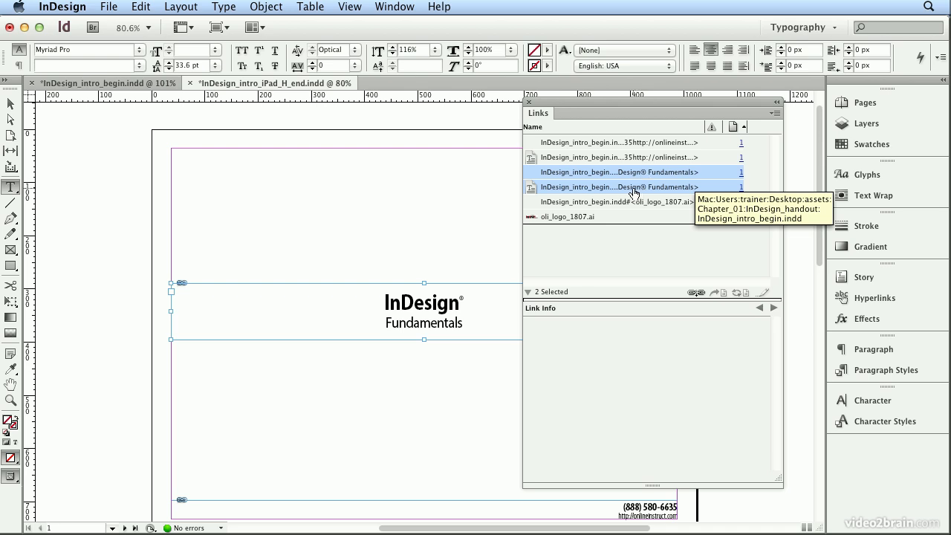
mouse_move(740, 161)
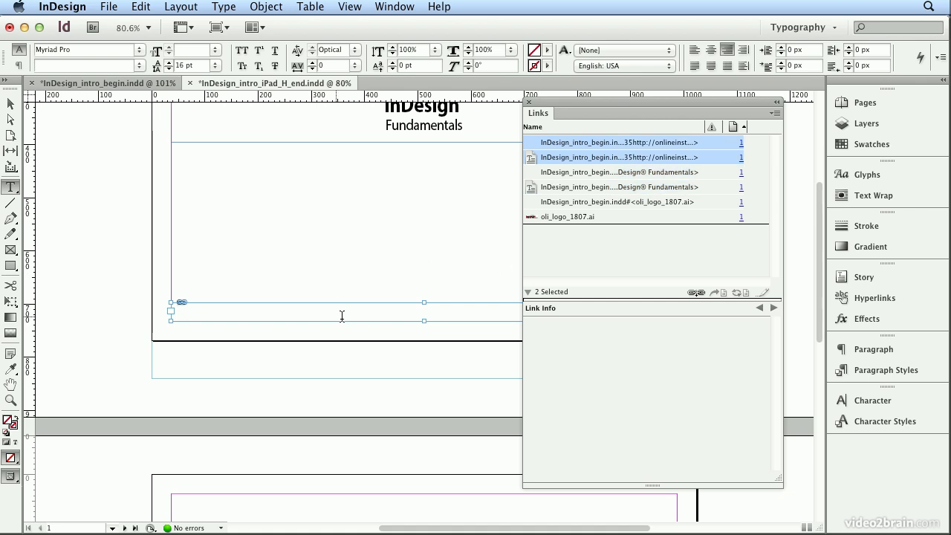
mouse_move(606, 147)
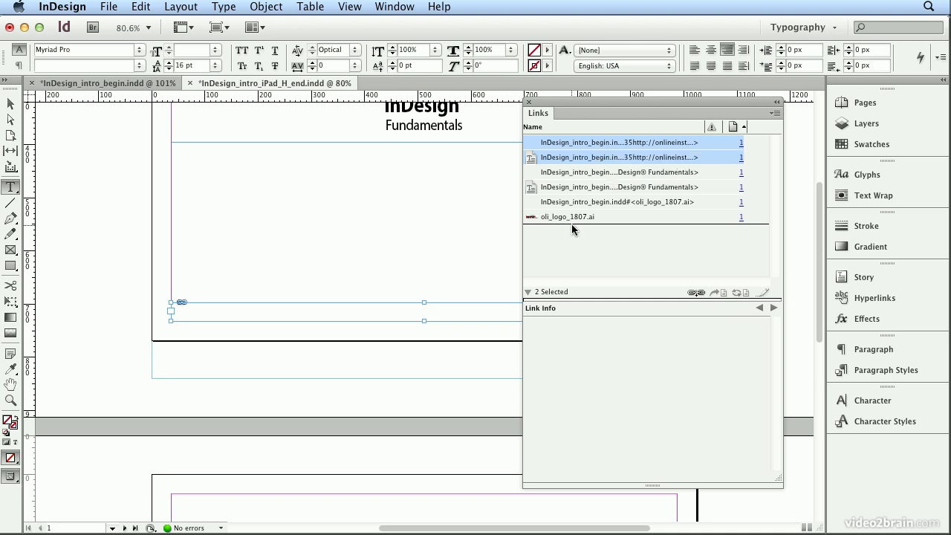
- Switch to InDesign_intro_begin.indd showing its 26 linked files in the Links panel
left_click(568, 217)
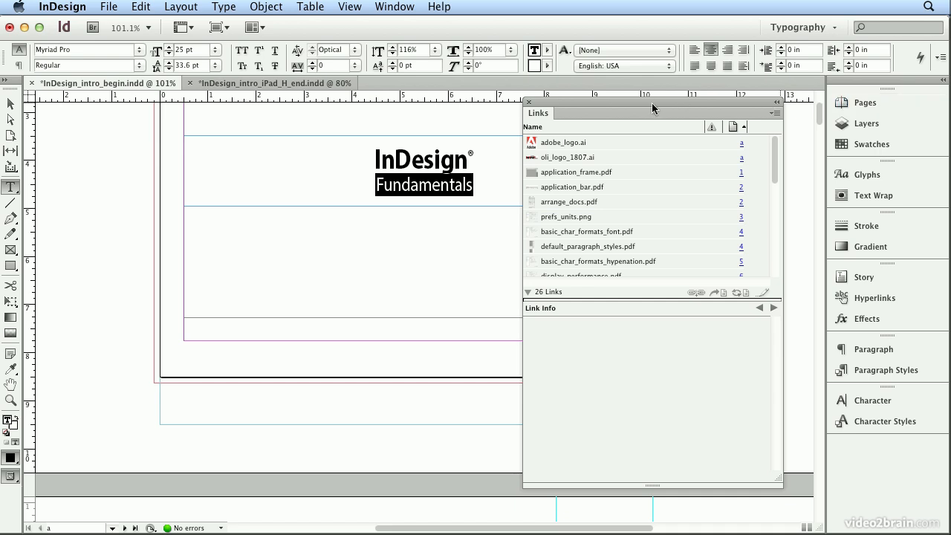
- Switch back to InDesign_intro_iPad_H_end.indd with its title links selected
left_click(568, 217)
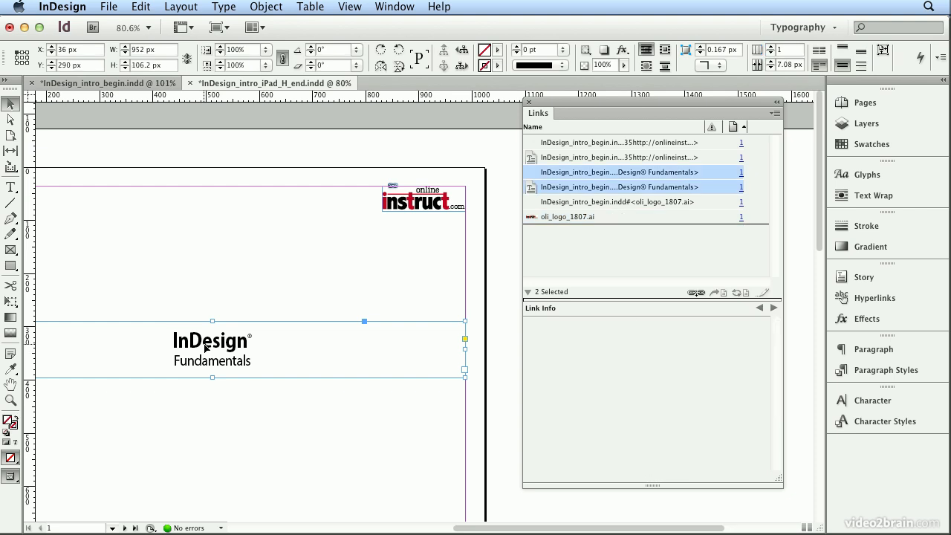
mouse_move(214, 336)
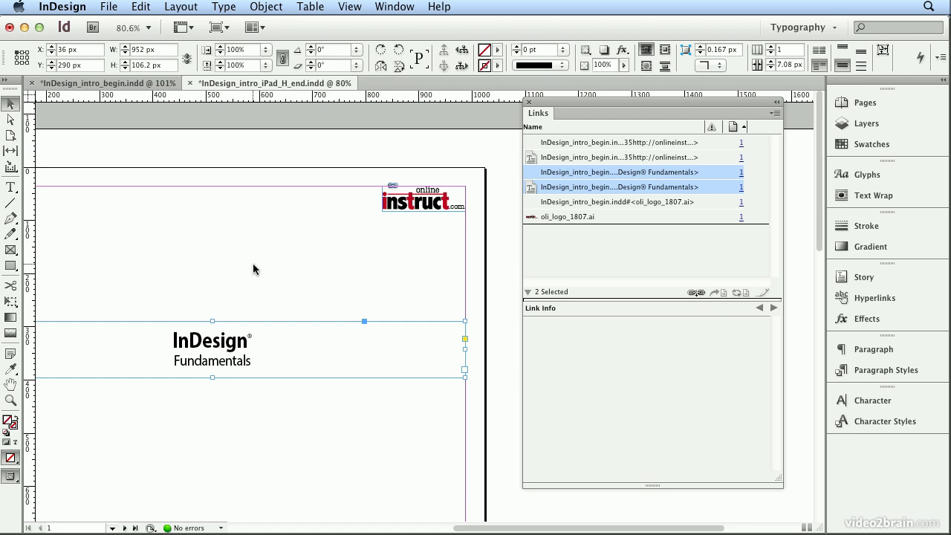
mouse_move(128, 109)
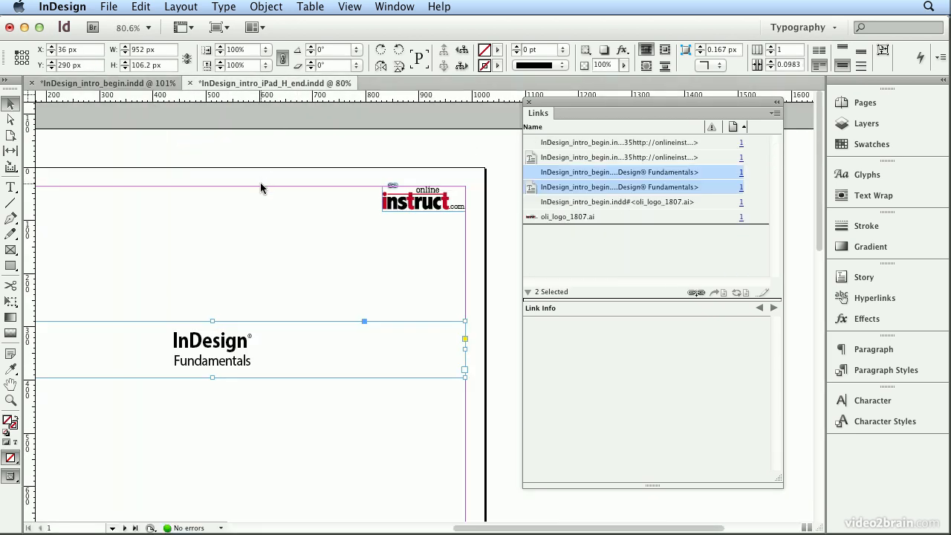
mouse_move(289, 165)
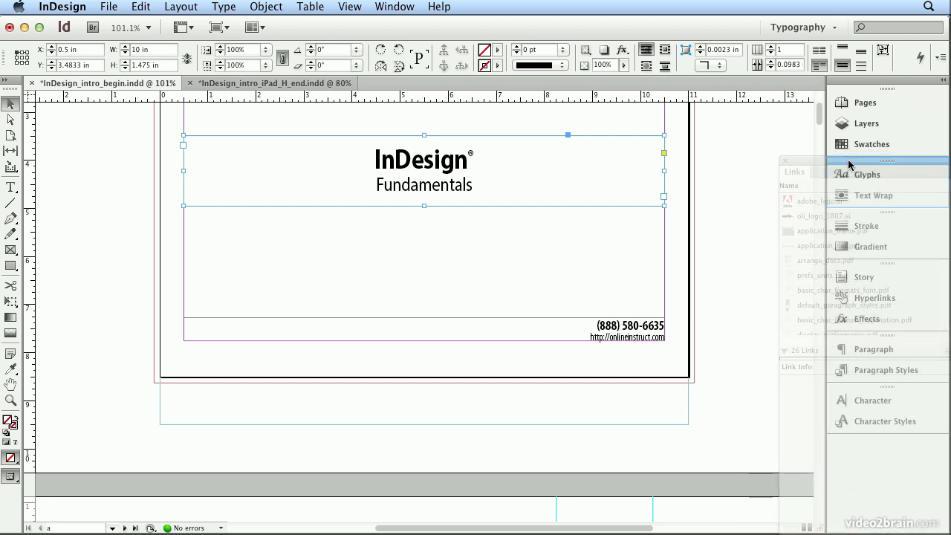
- Dock the Links panel in the right-hand panel dock below Swatches
left_click(865, 174)
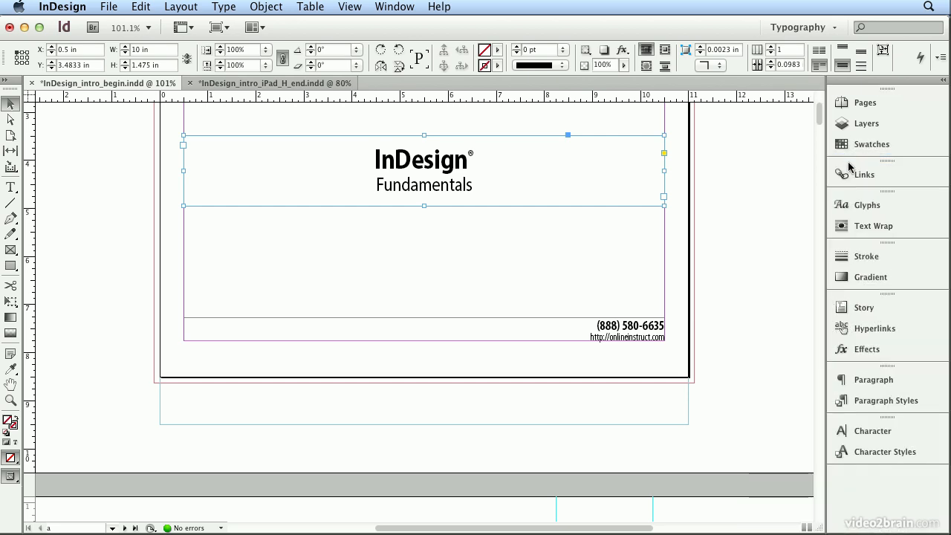
scroll("down", 3)
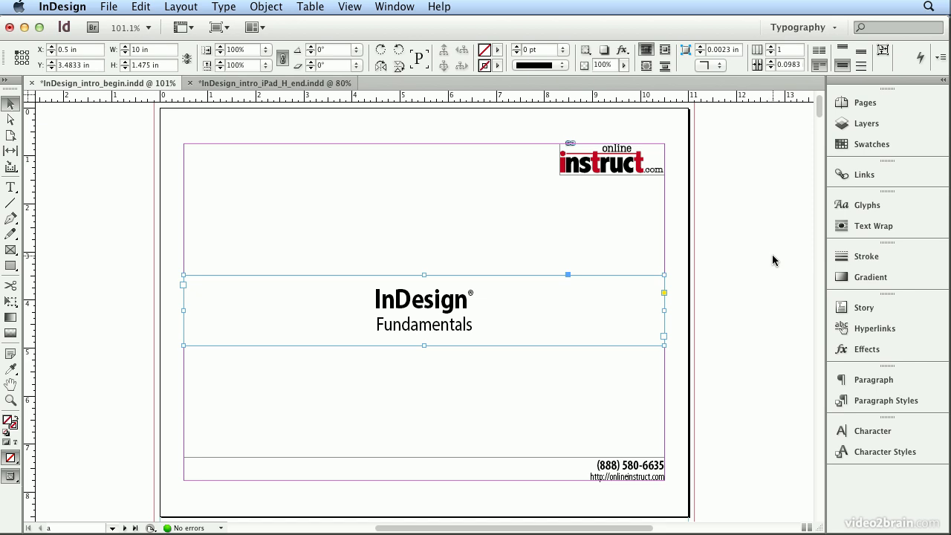
mouse_move(292, 113)
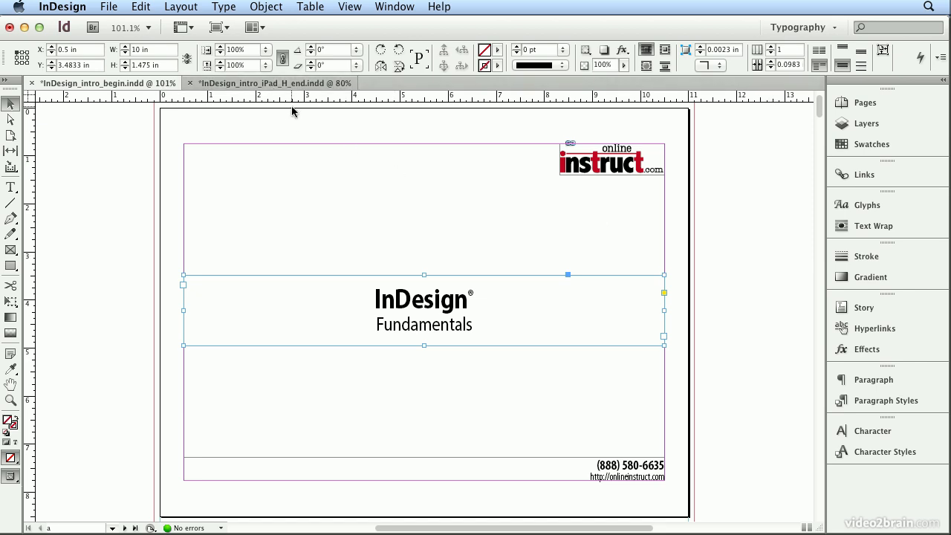